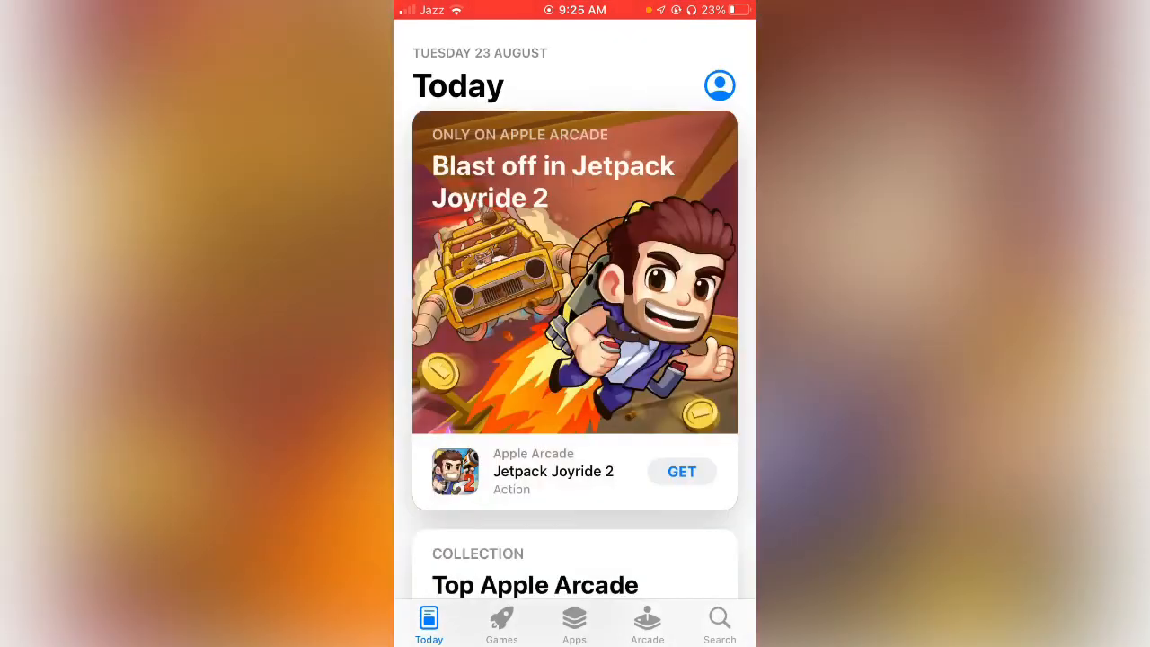
# Enter the Apple ID and password in the Account sign-in sheet from the Today profile icon.
pyautogui.click(719, 86)
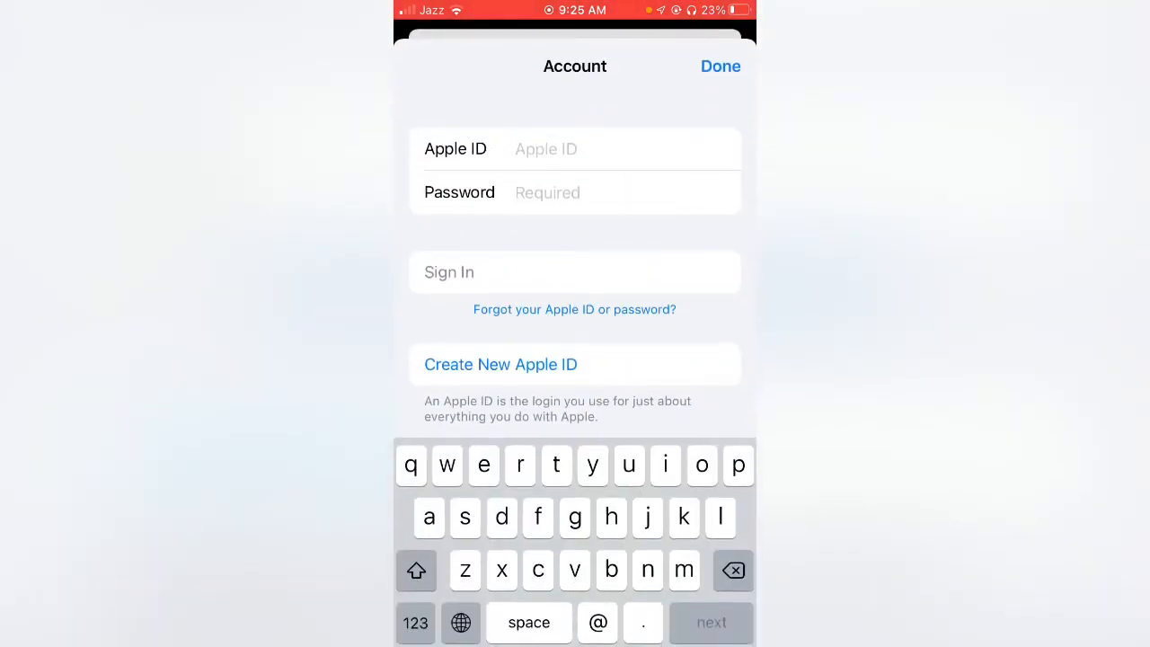
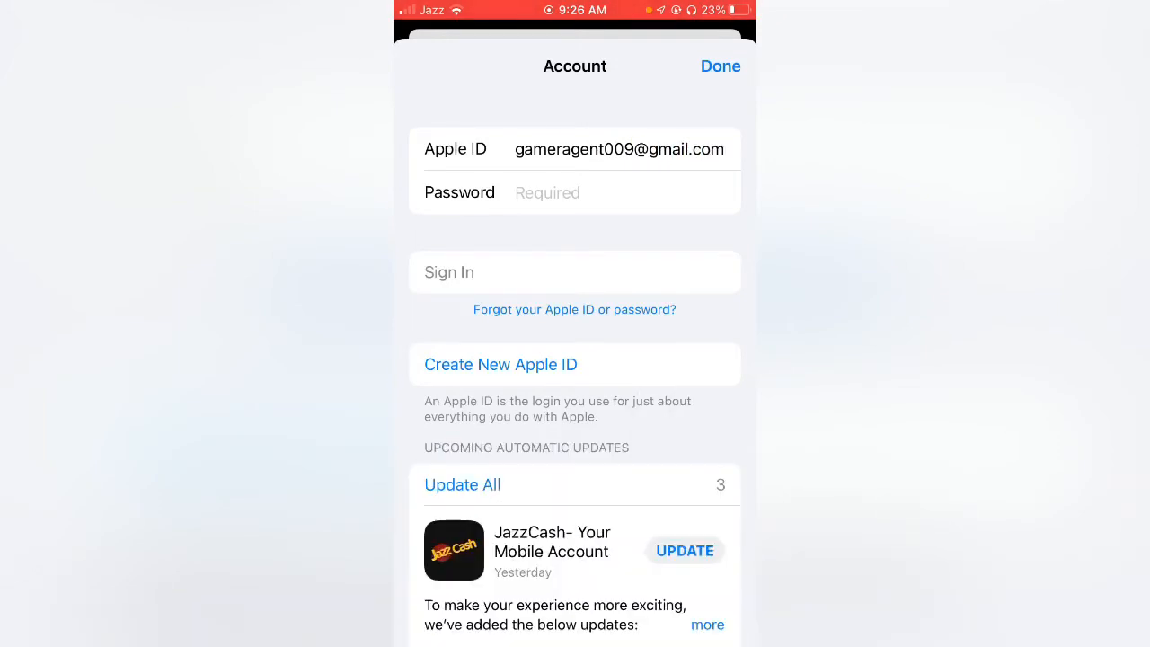
pyautogui.click(575, 271)
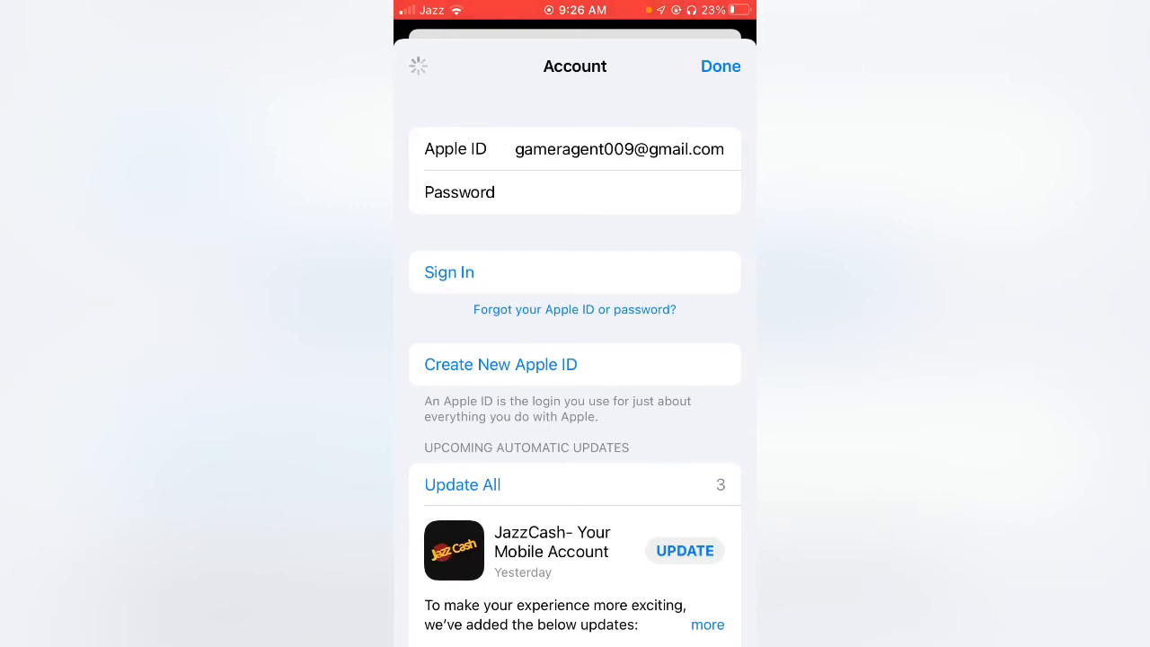
# Submit the credentials and the six-digit verification code, reaching the iTunes Store notice.
pyautogui.click(449, 271)
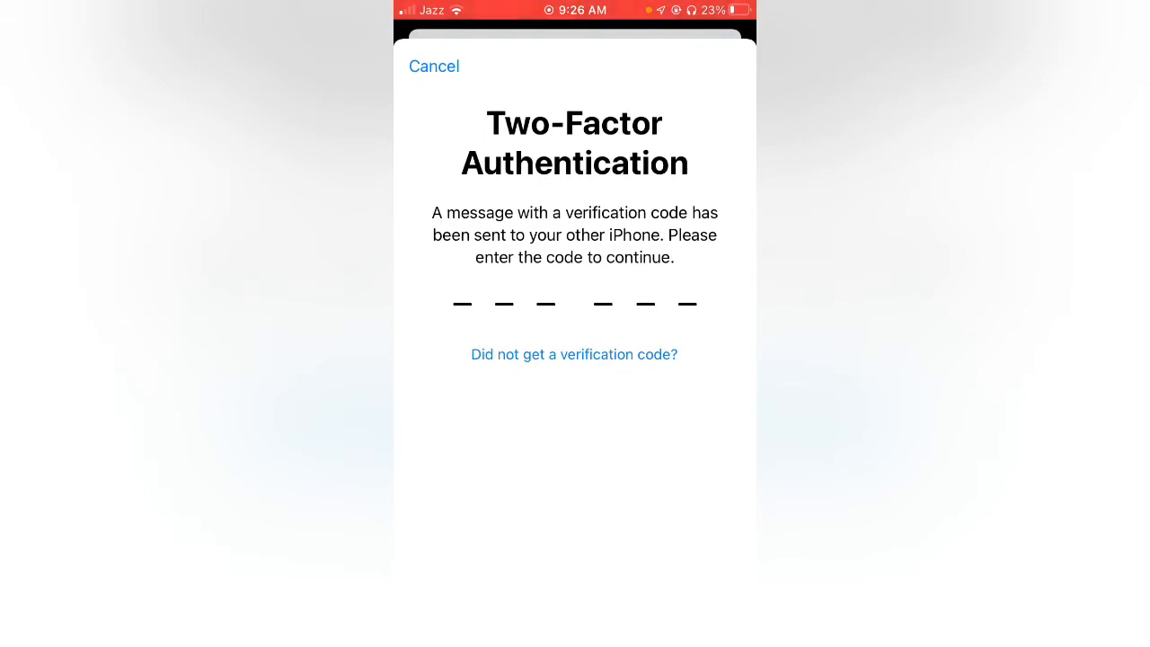
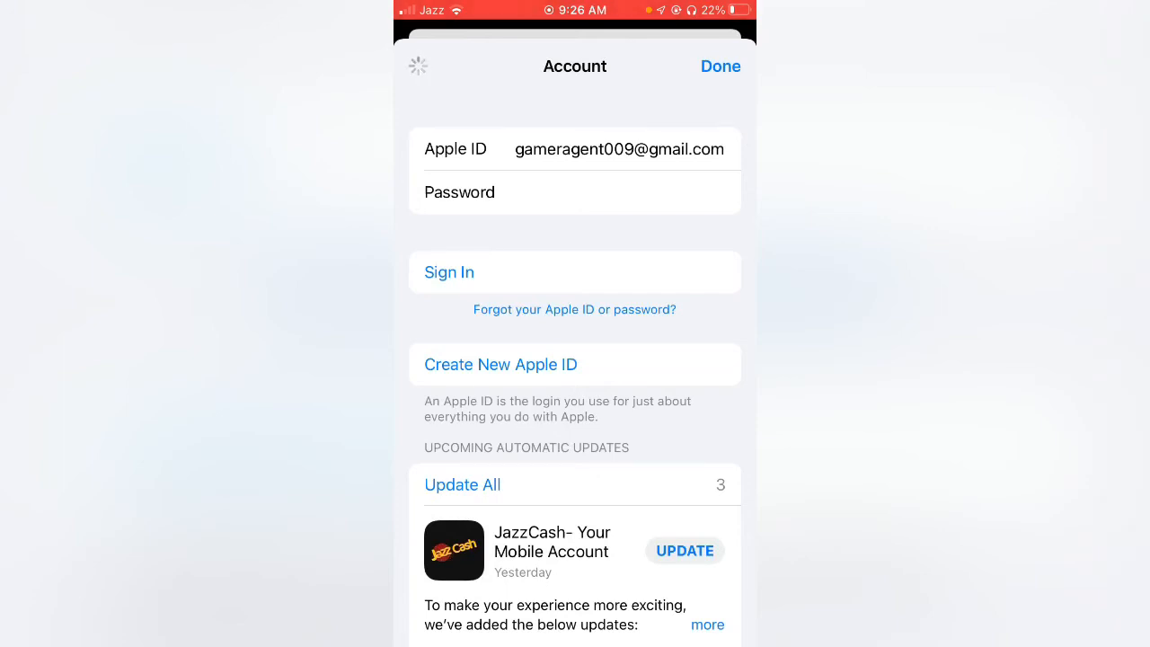
pyautogui.click(449, 274)
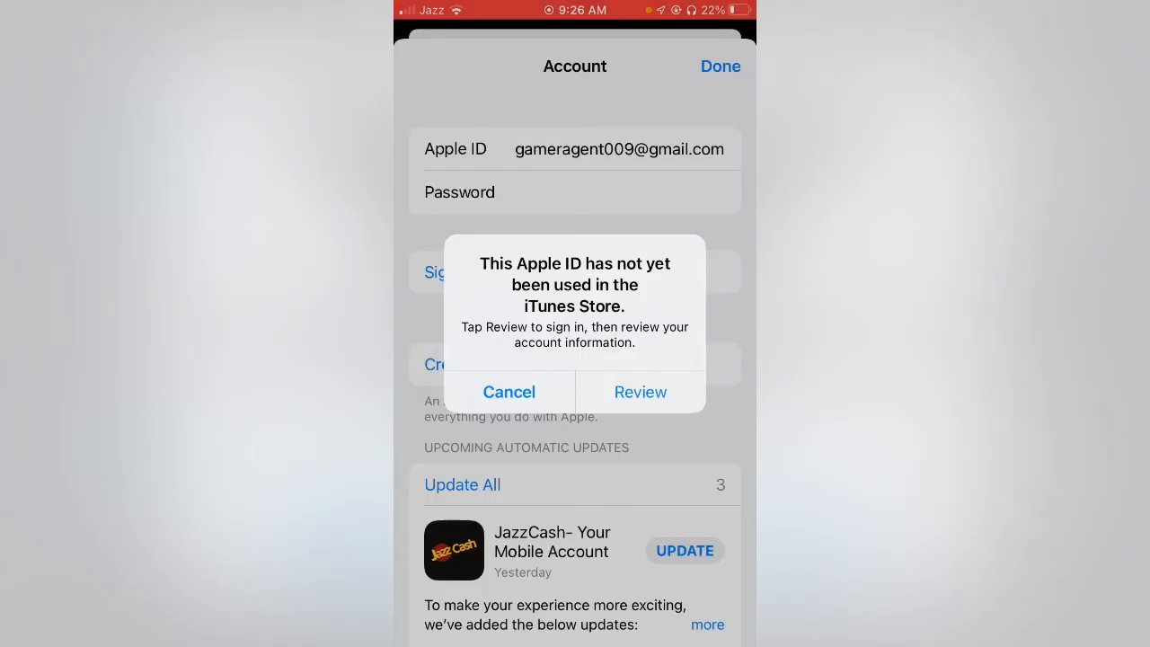
# Review the Apple ID for the United States store and agree to the Terms and Conditions.
pyautogui.click(639, 391)
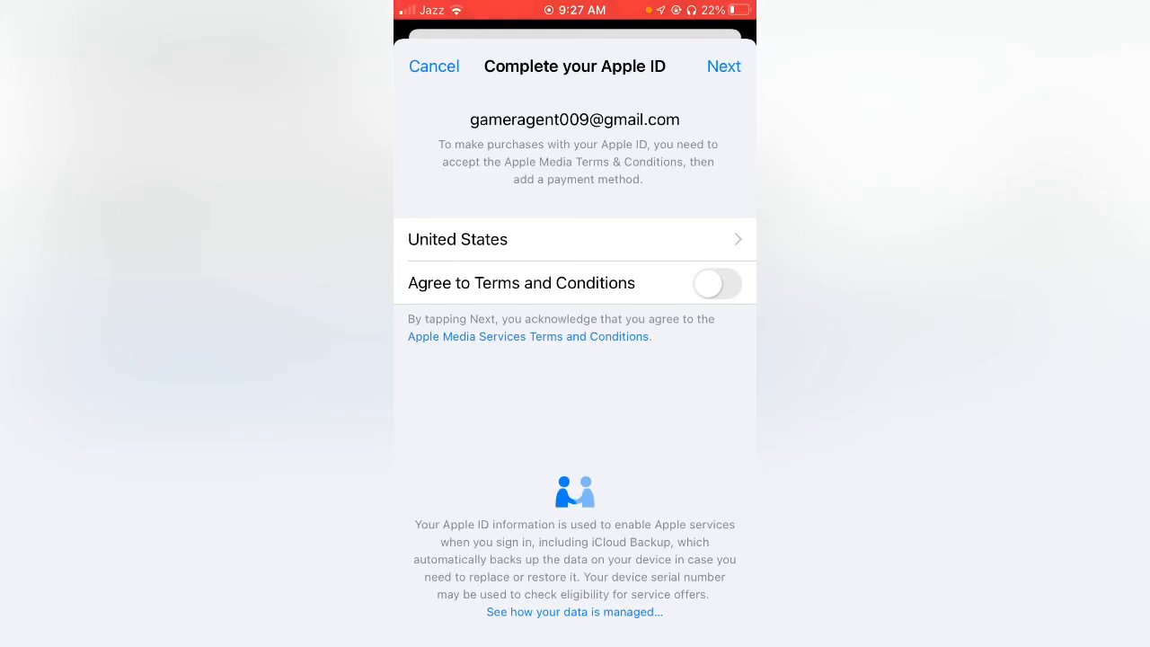
pyautogui.click(717, 284)
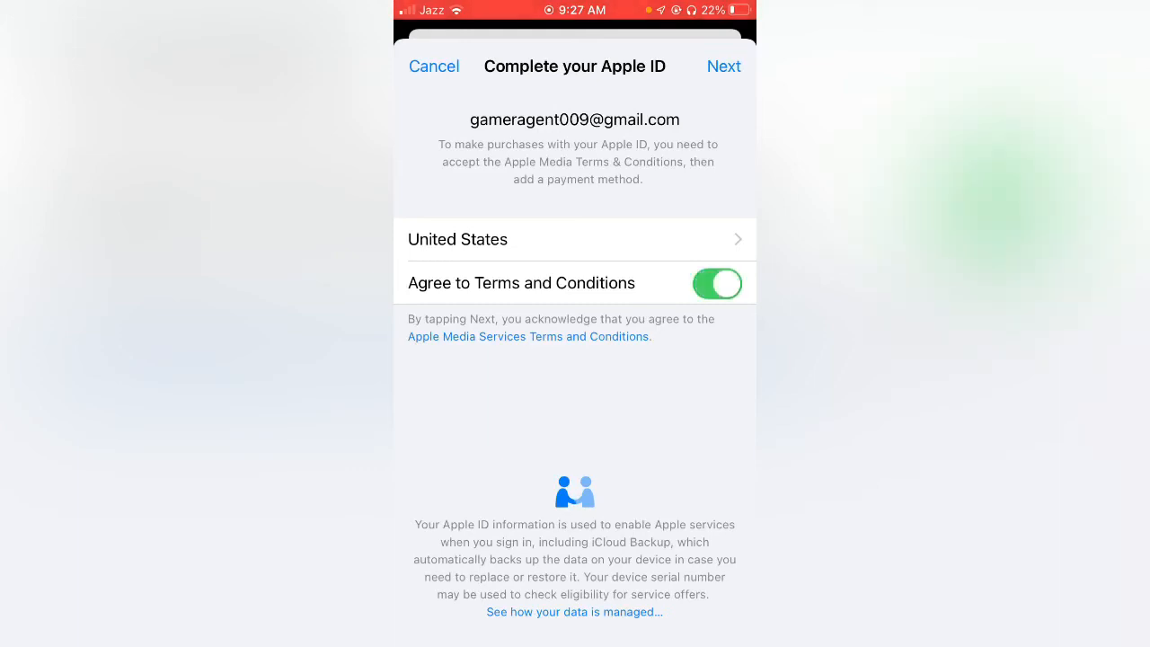
pyautogui.click(722, 65)
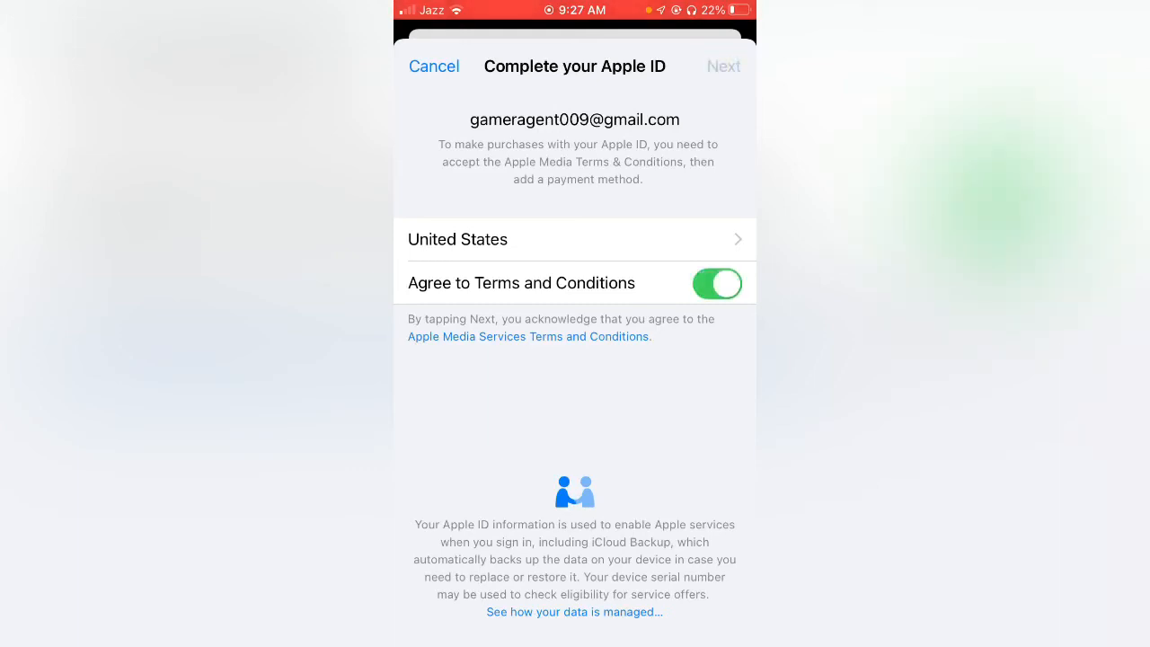
# Keep Payment Method None, enter a California billing address with Zip 90011 and phone, and submit.
pyautogui.click(722, 65)
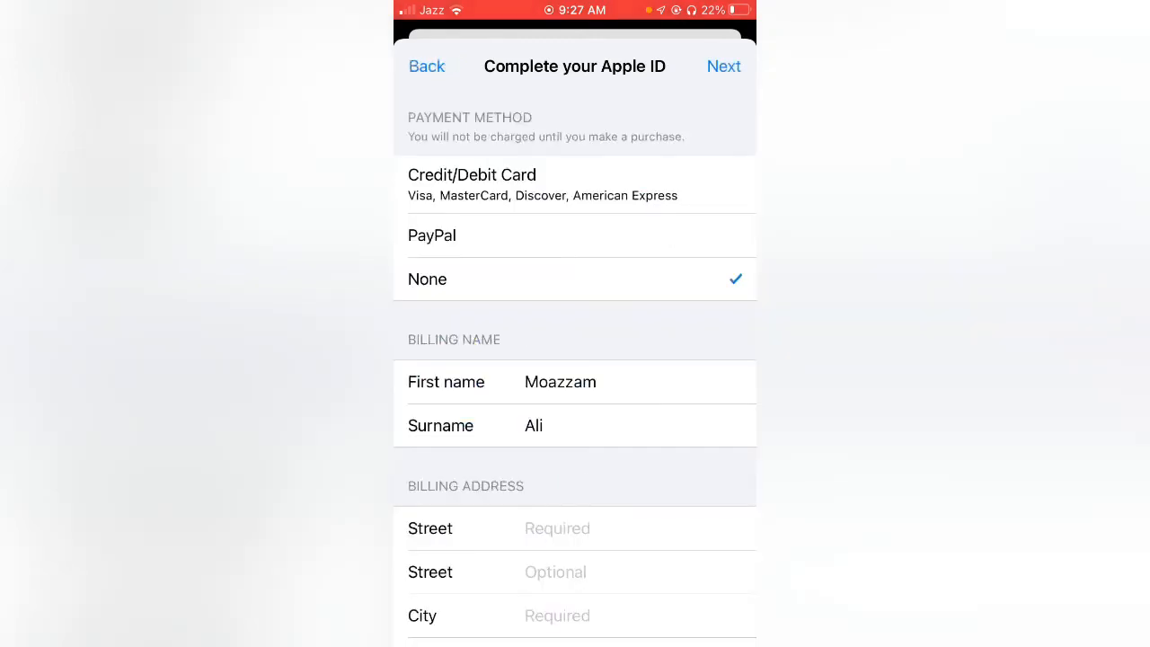
pyautogui.scroll(-3)
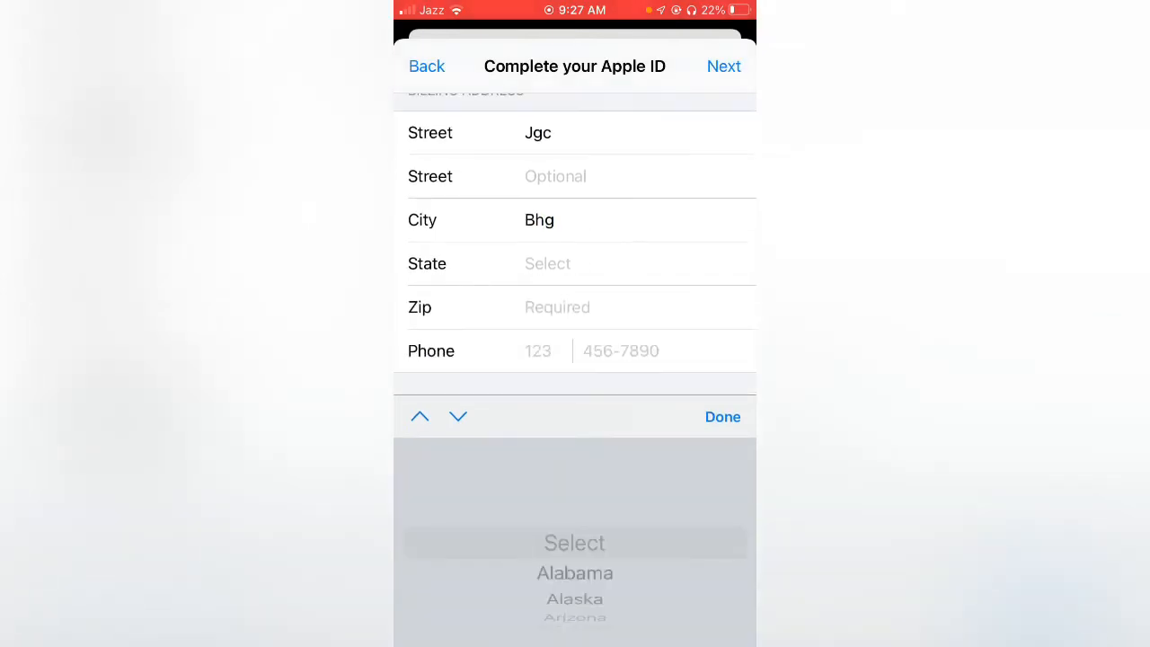
pyautogui.scroll(-3)
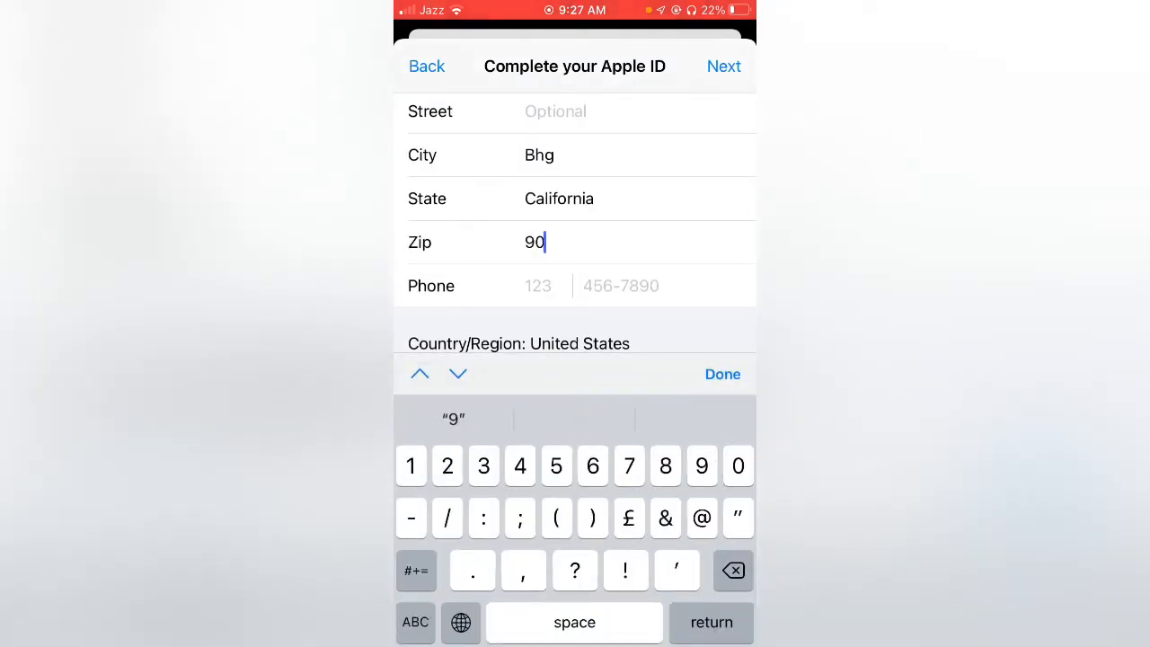
pyautogui.write('011')
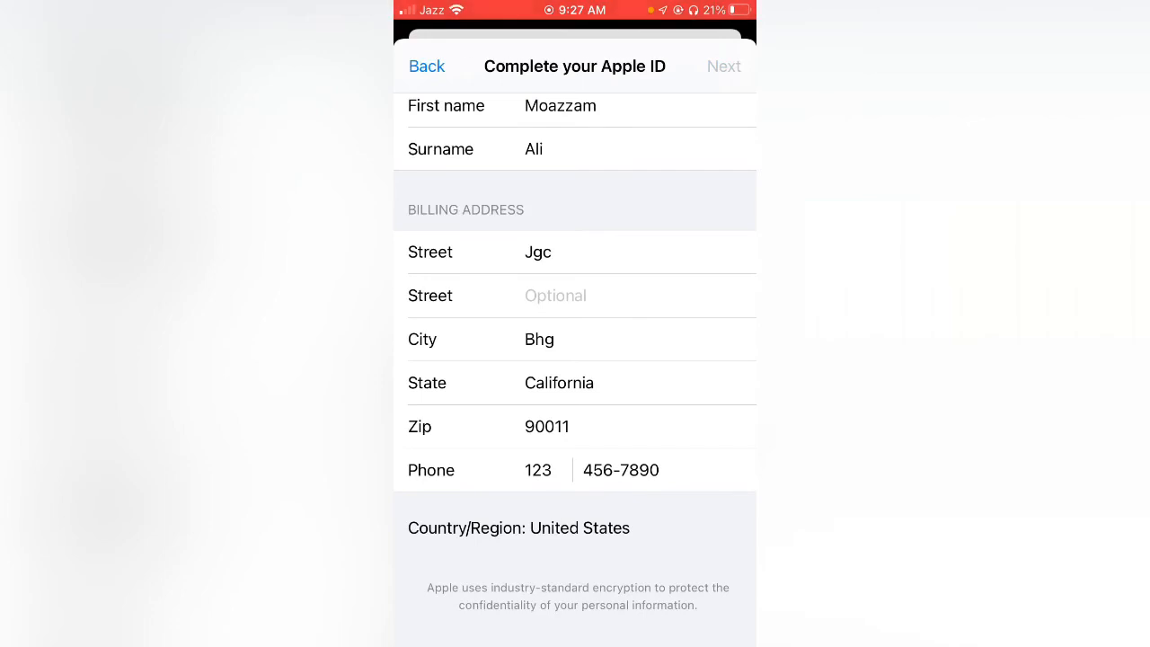
pyautogui.click(724, 65)
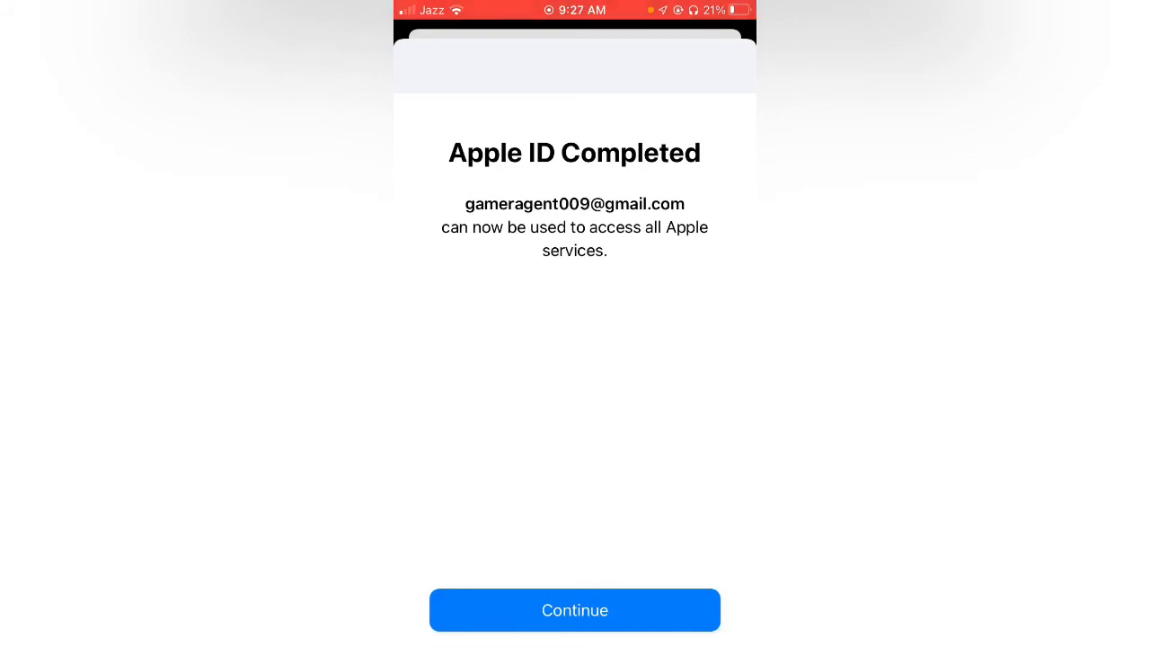
# Continue past Apple ID Completed and What's New back to the Today page.
pyautogui.click(575, 610)
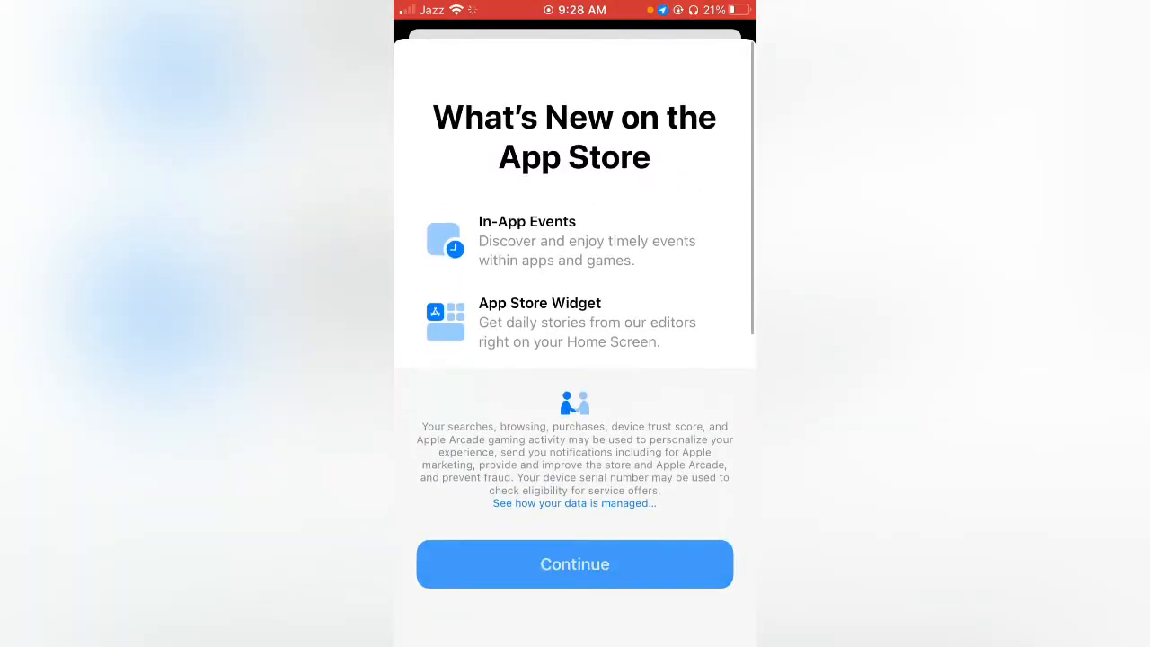
pyautogui.click(575, 564)
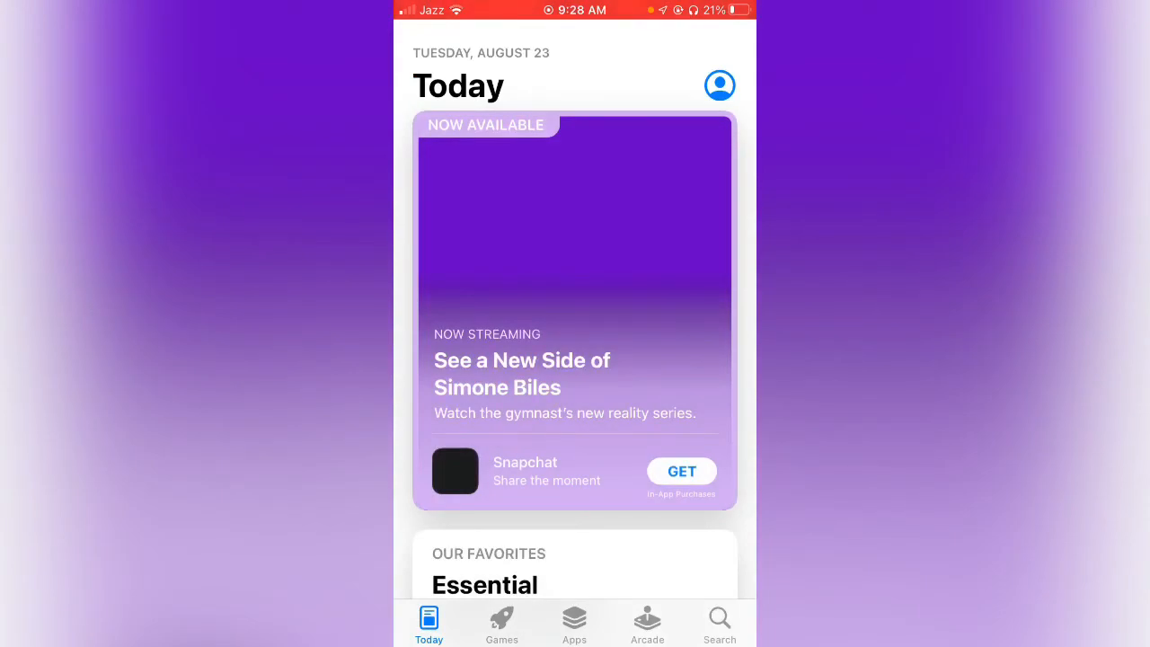
# Get Snapchat from the featured story and authorize the download with the Apple ID password.
pyautogui.click(575, 224)
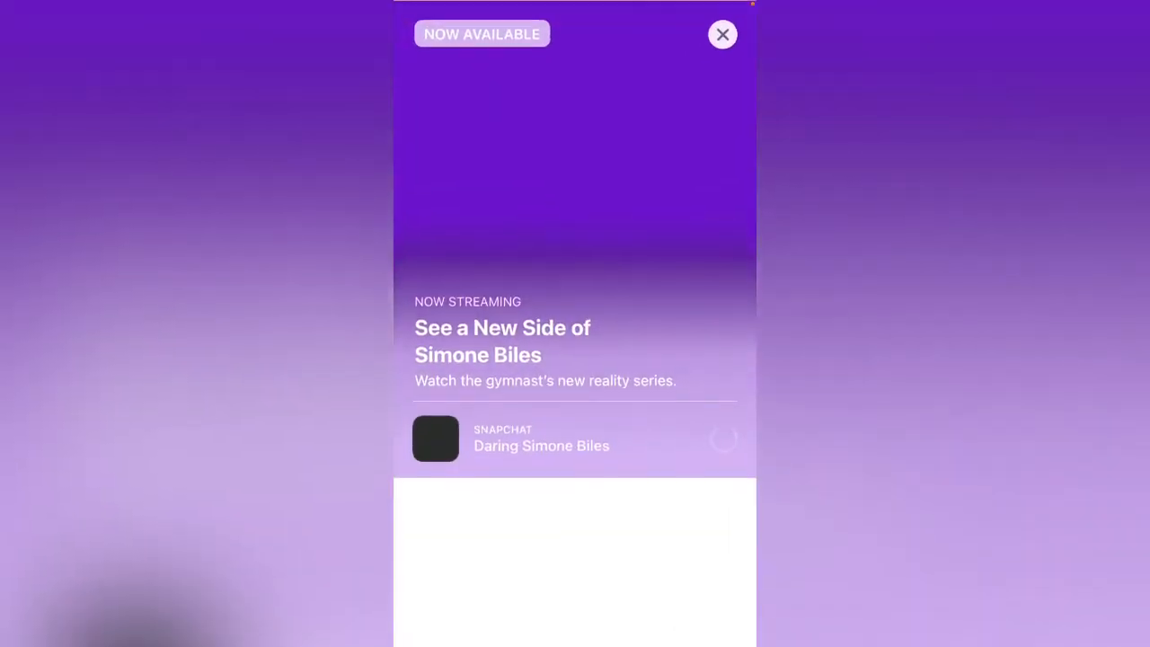
pyautogui.click(541, 440)
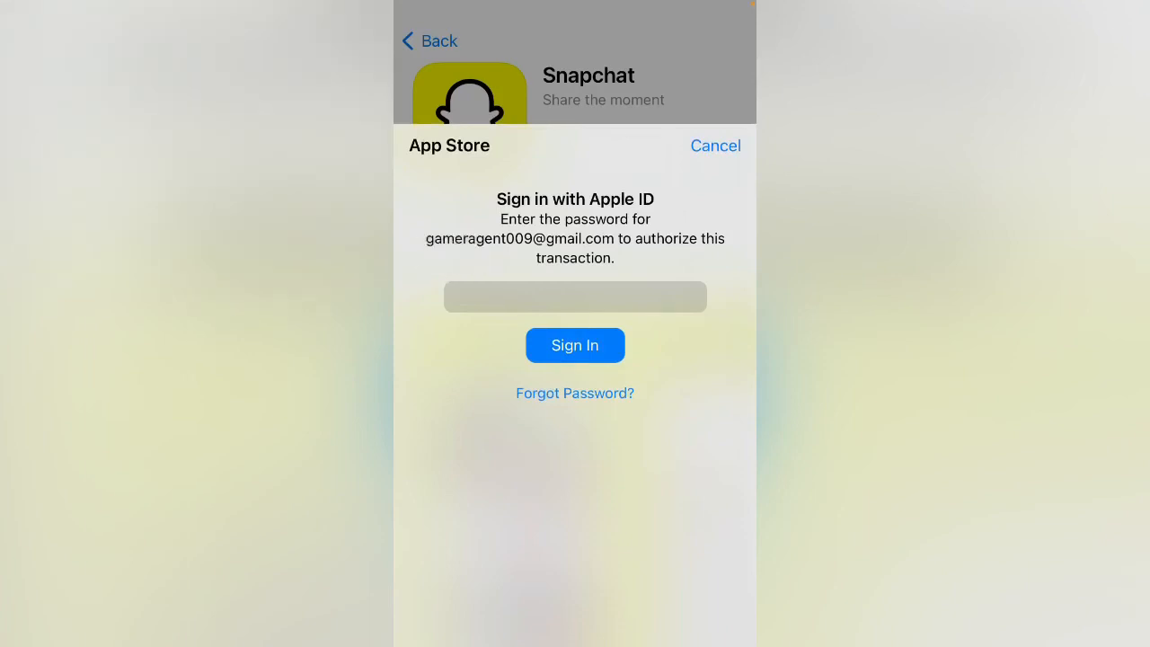
pyautogui.click(575, 345)
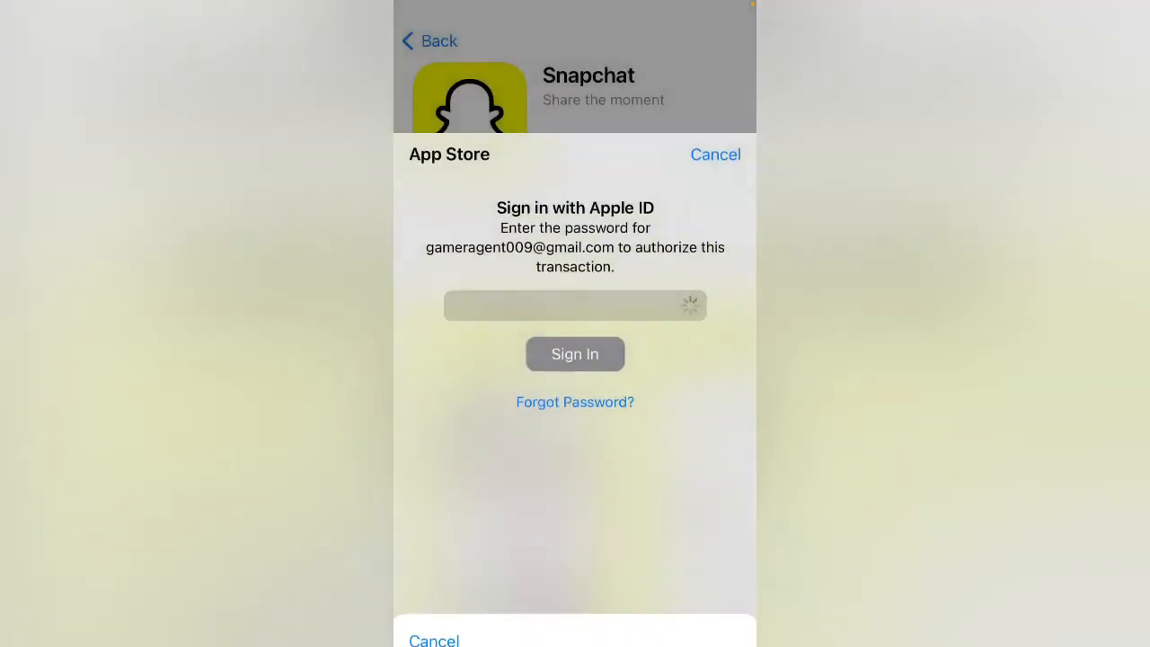
pyautogui.click(575, 354)
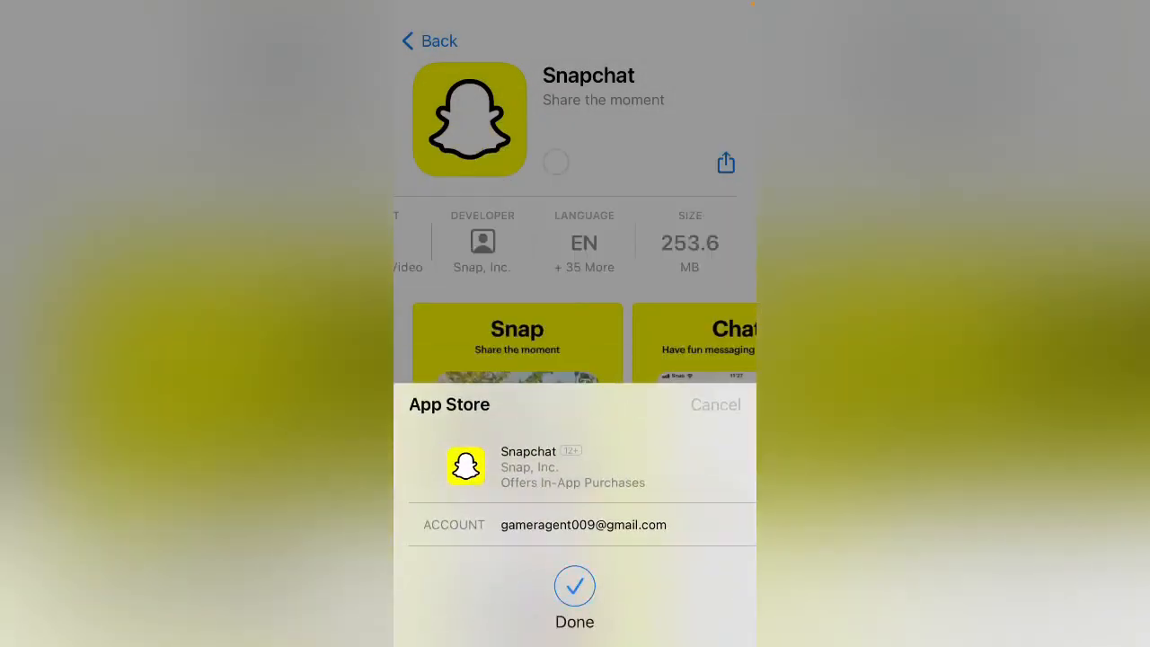
# Swipe home from the App Store and return to the first Home Screen page.
pyautogui.click(575, 586)
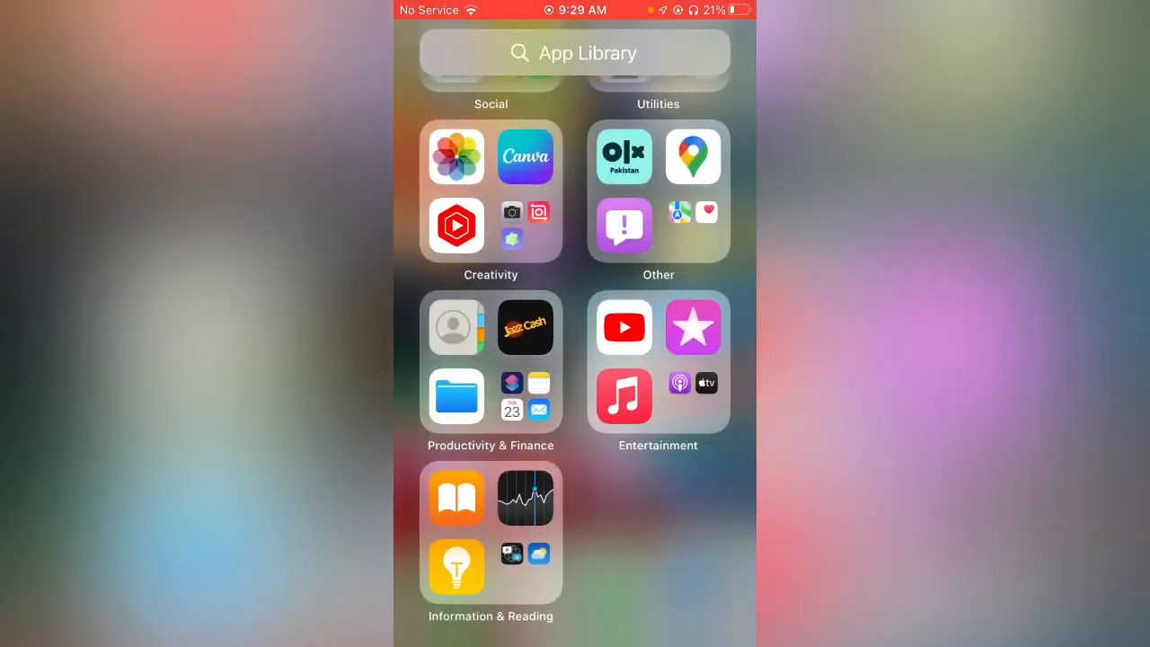
pyautogui.hscroll(3)
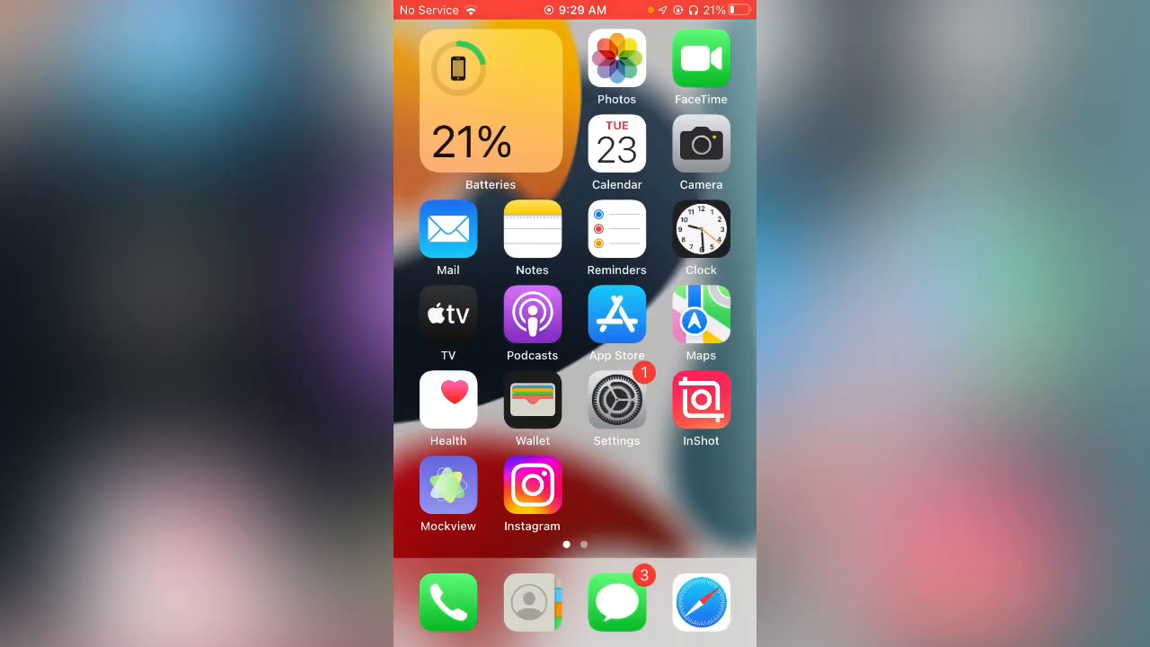